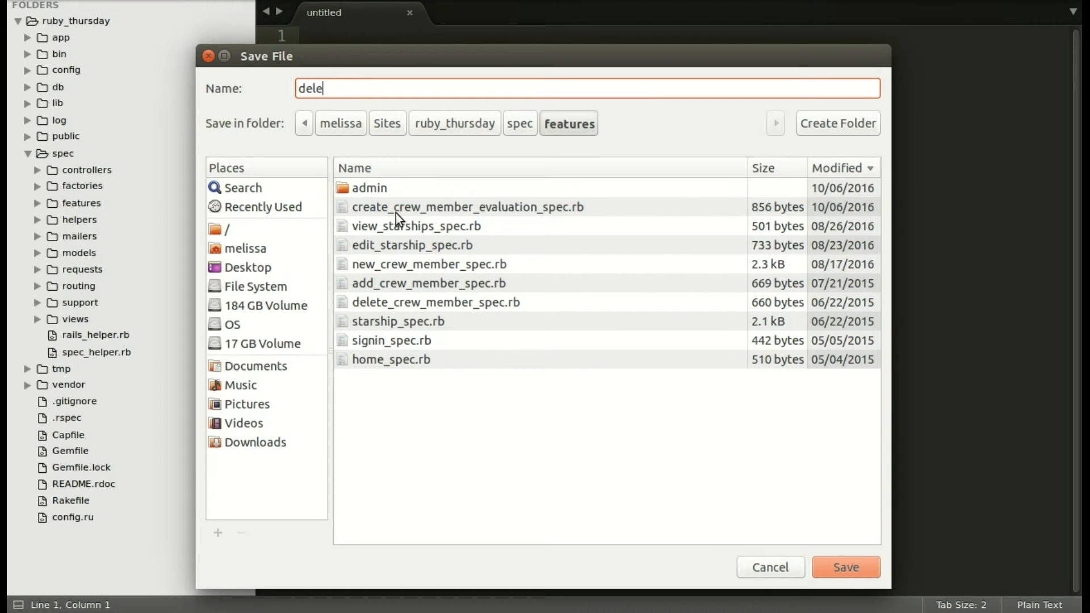
# Save the new spec as delete_multiple_evaluations_spec.rb in spec/features
pyautogui.write('te_multi')
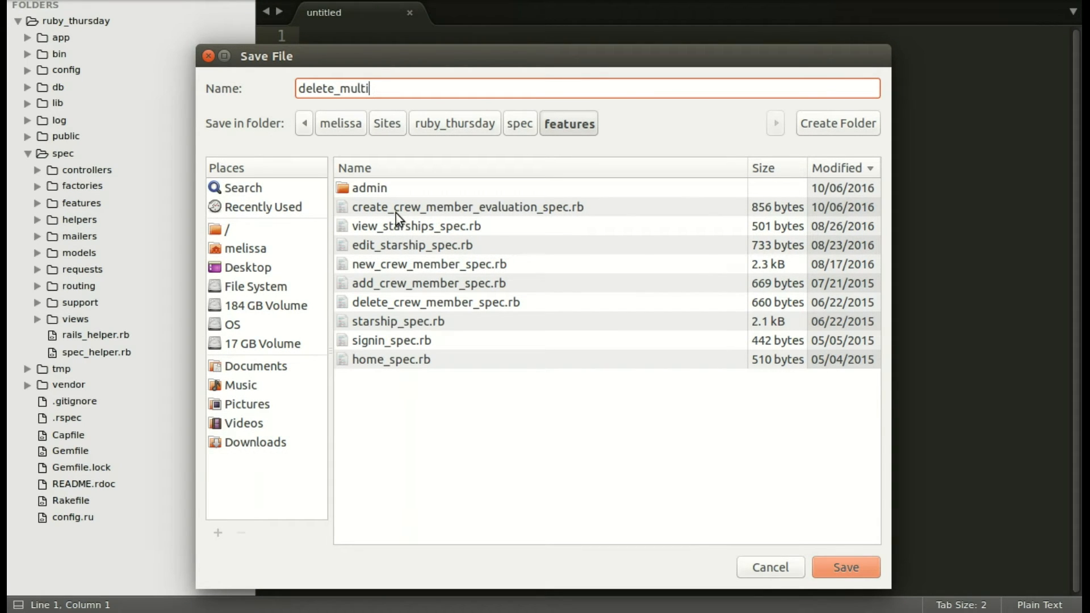
pyautogui.write('ple_ev')
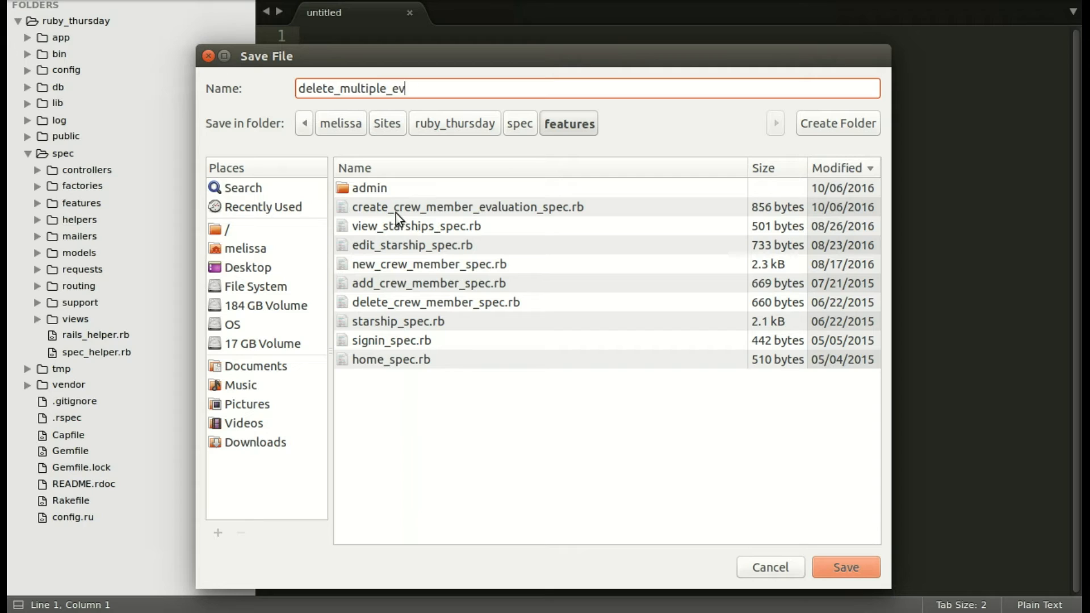
pyautogui.write('aluations')
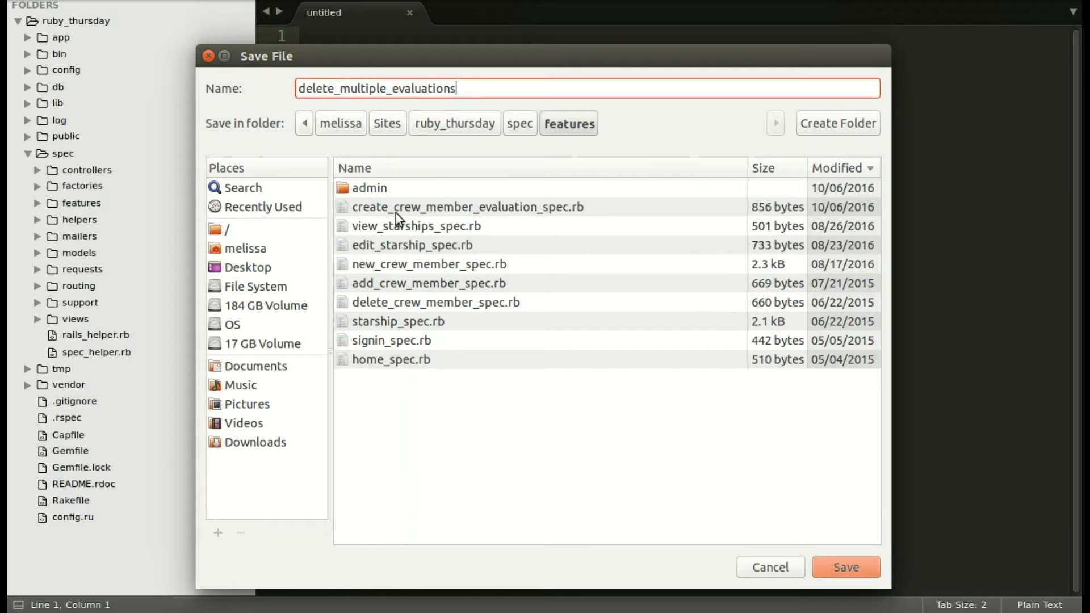
pyautogui.write('_spec.rb')
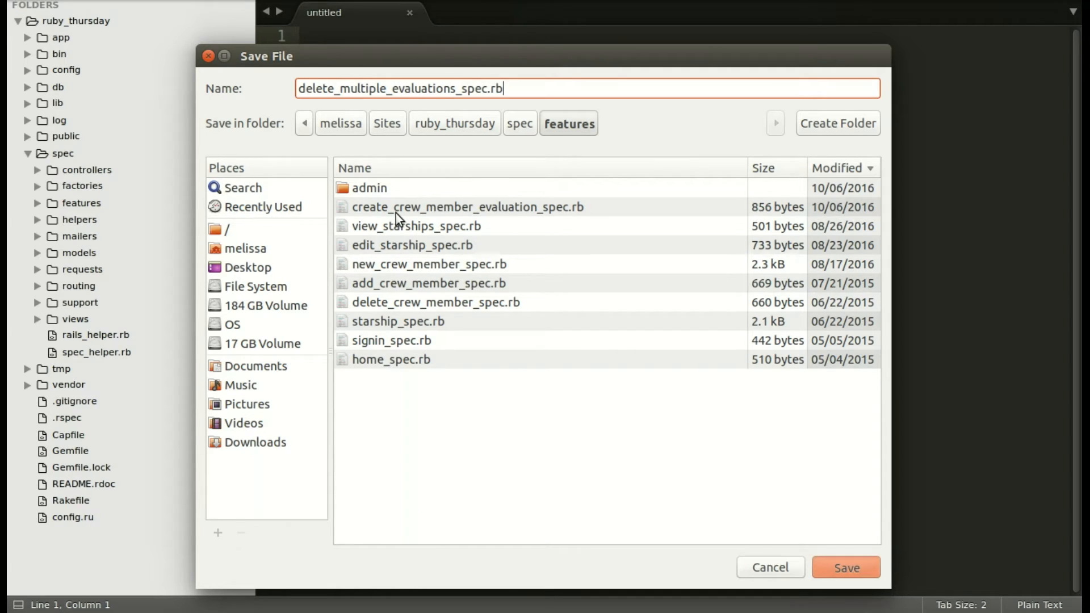
pyautogui.click(845, 568)
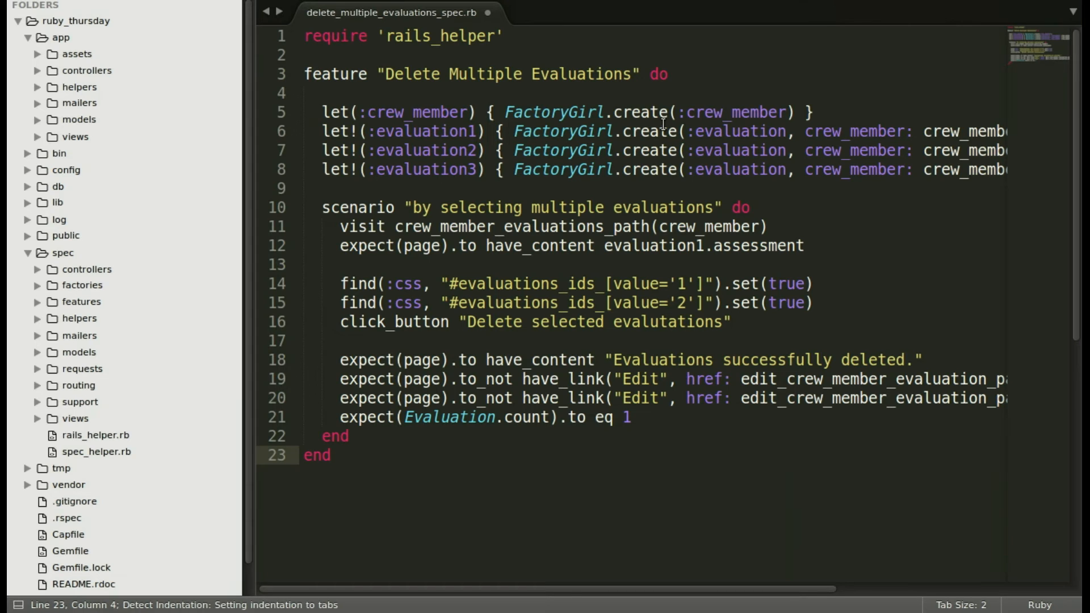
# Bring up the evaluation factory file from the spec folder in the sidebar
pyautogui.click(82, 301)
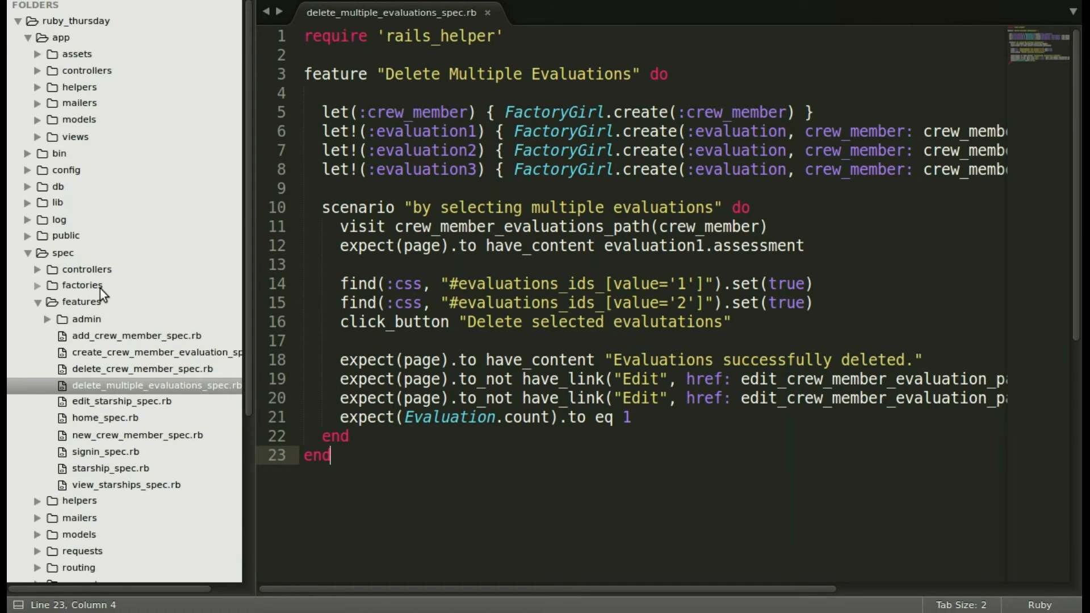
pyautogui.click(105, 335)
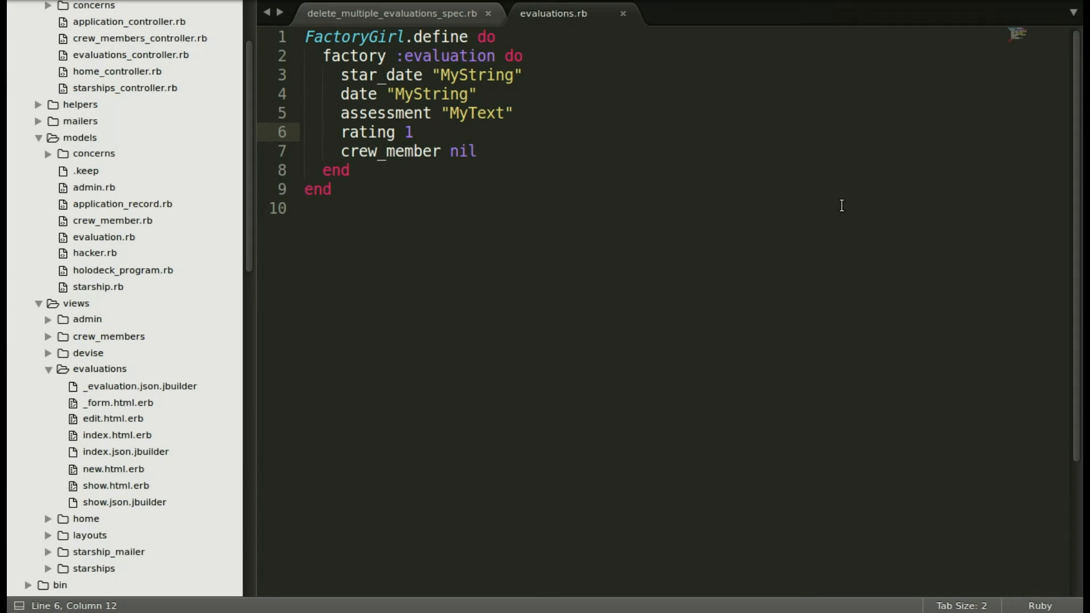
pyautogui.click(476, 151)
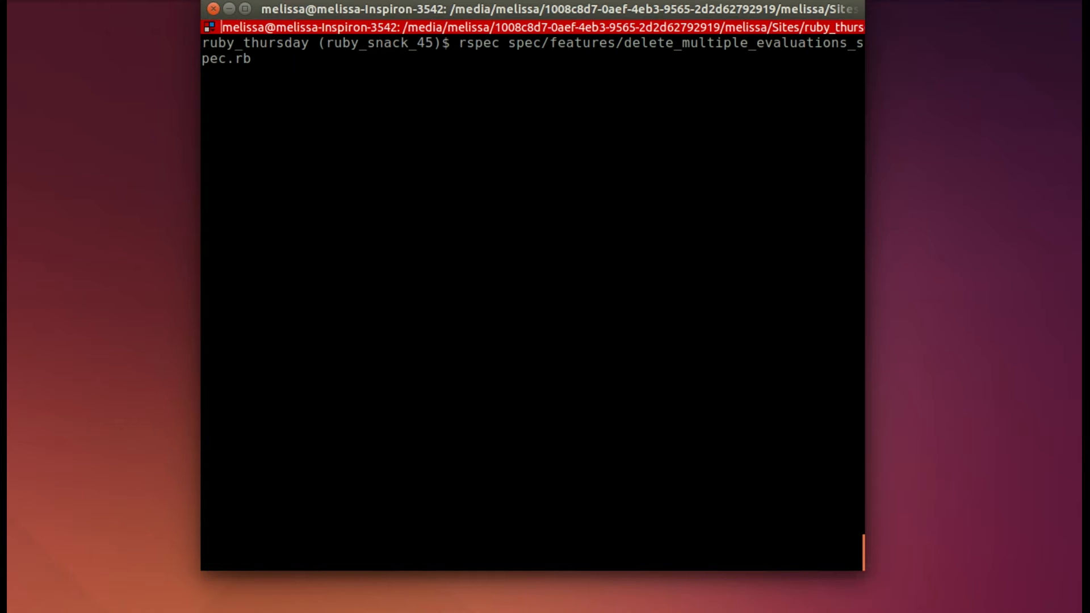
# Run rspec spec/features/delete_multiple_evaluations_spec.rb in the terminal
pyautogui.press('Return')
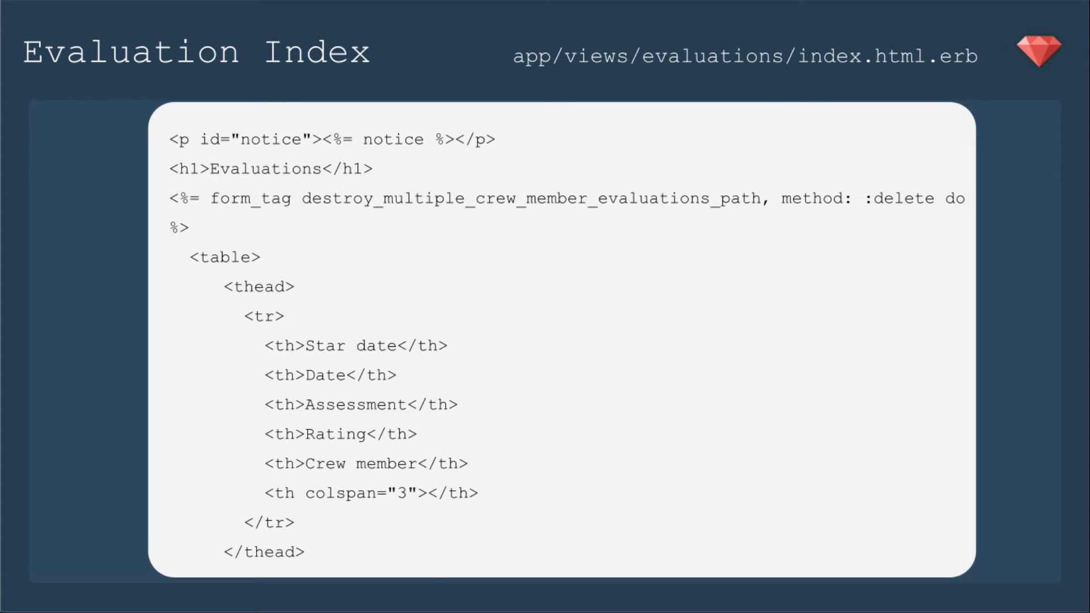
# Advance to the Evaluation Index slide showing the view wrapped in a destroy_multiple form
pyautogui.press('Right')
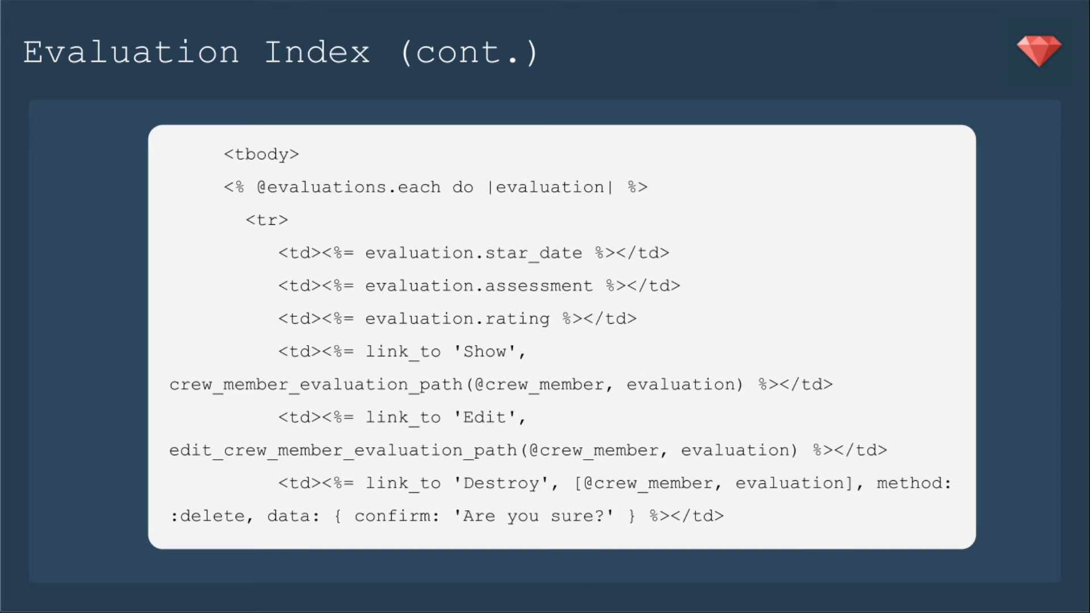
pyautogui.scroll(-3)
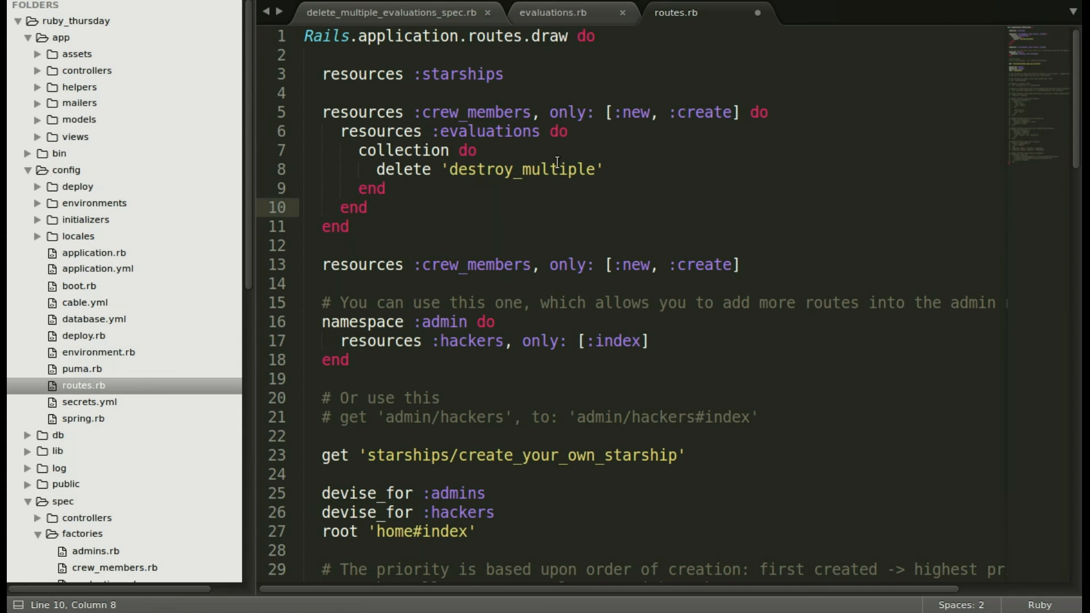
# Save routes.rb with the new destroy_multiple collection route
pyautogui.press('ctrl+s')
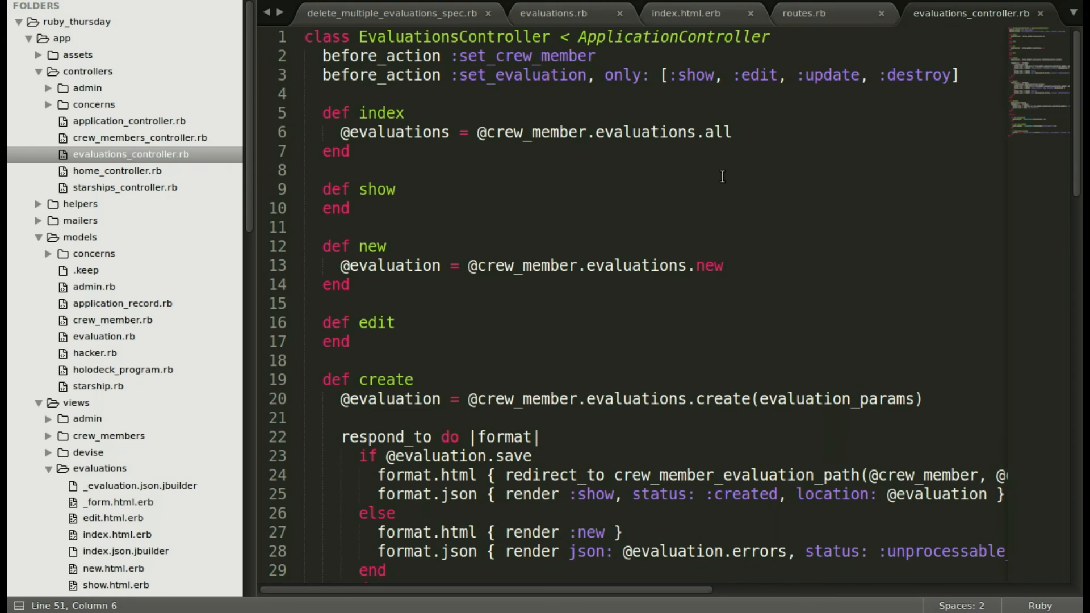
# Insert a destroy_multiple action using Evaluation.where(...).destroy_all after destroy, and save the controller
pyautogui.scroll(-3)
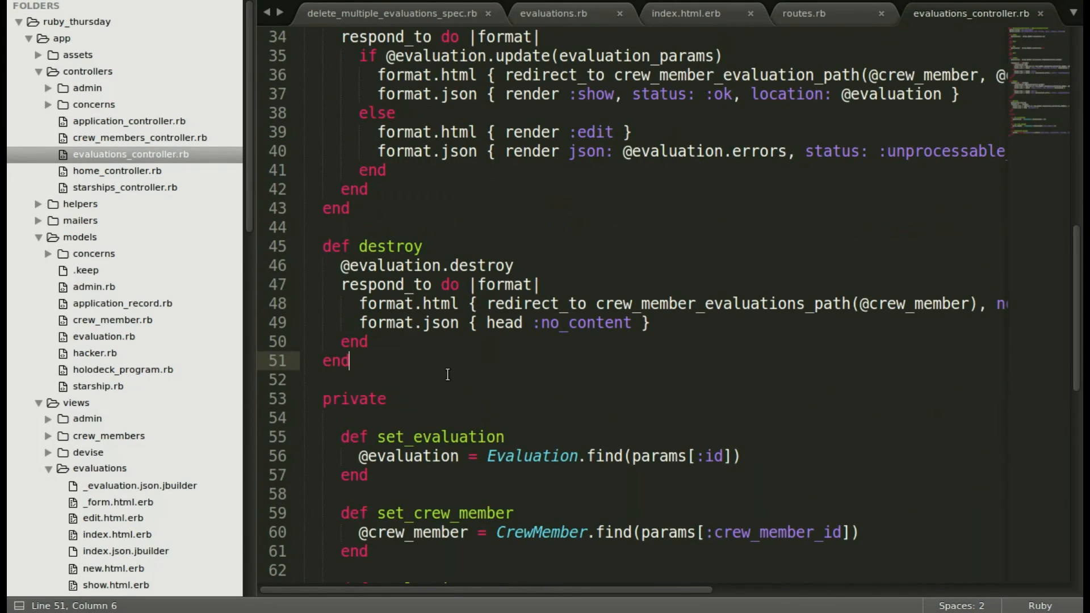
pyautogui.press('enter')
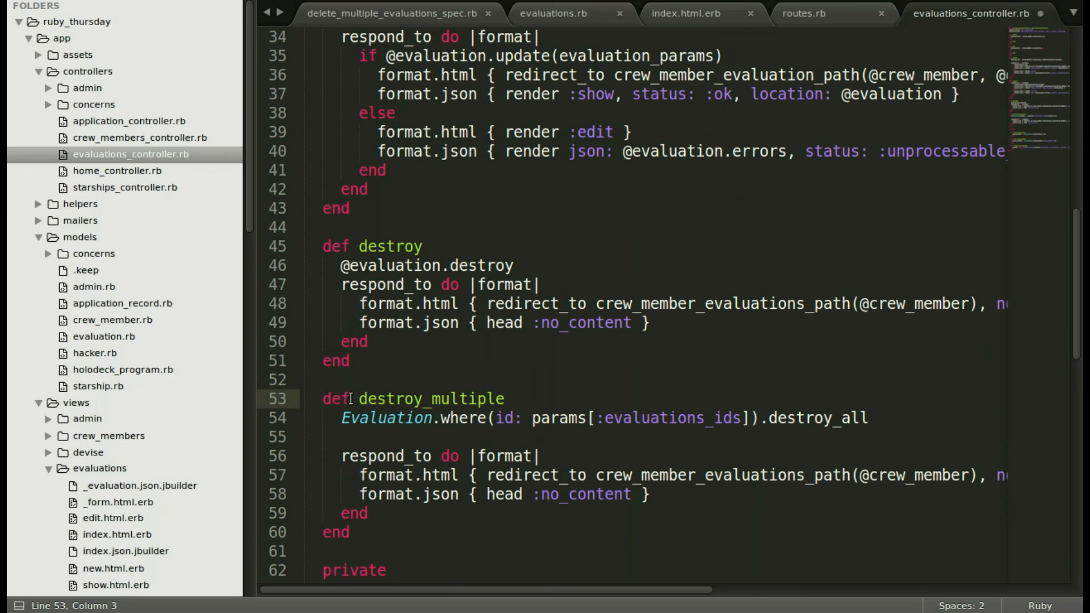
pyautogui.press('ctrl+s')
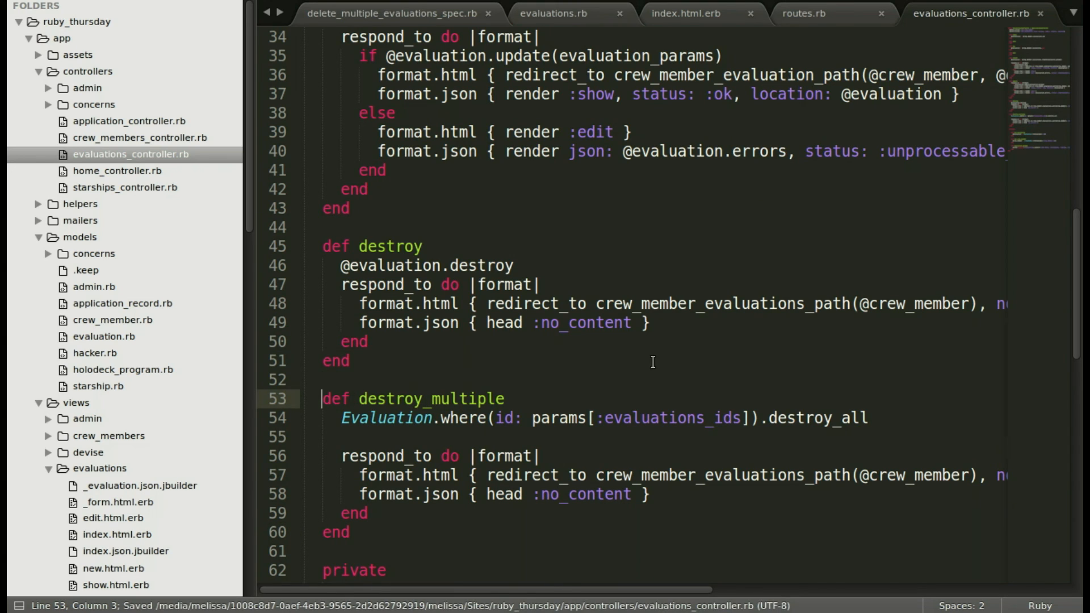